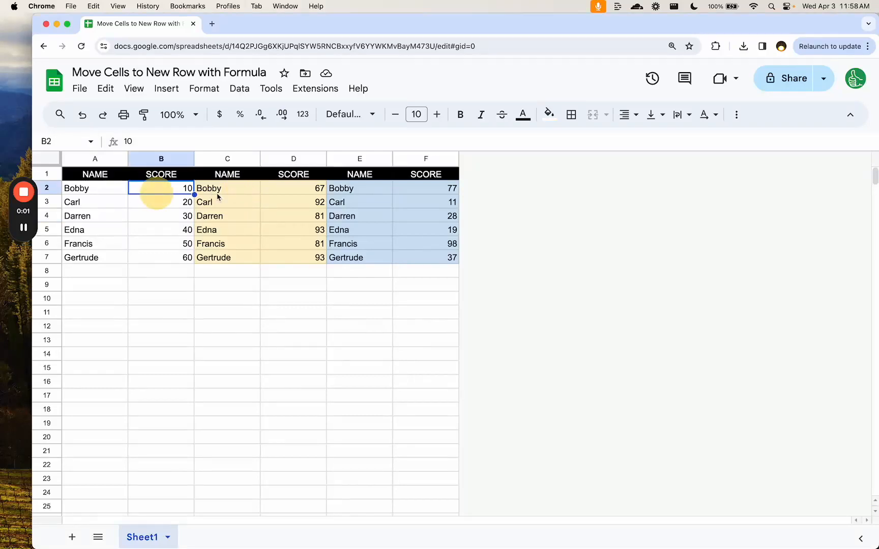
Select cell A8 under the orange table as the place for the stacking formula.
{"action": "left_click", "coordinate": [227, 188]}
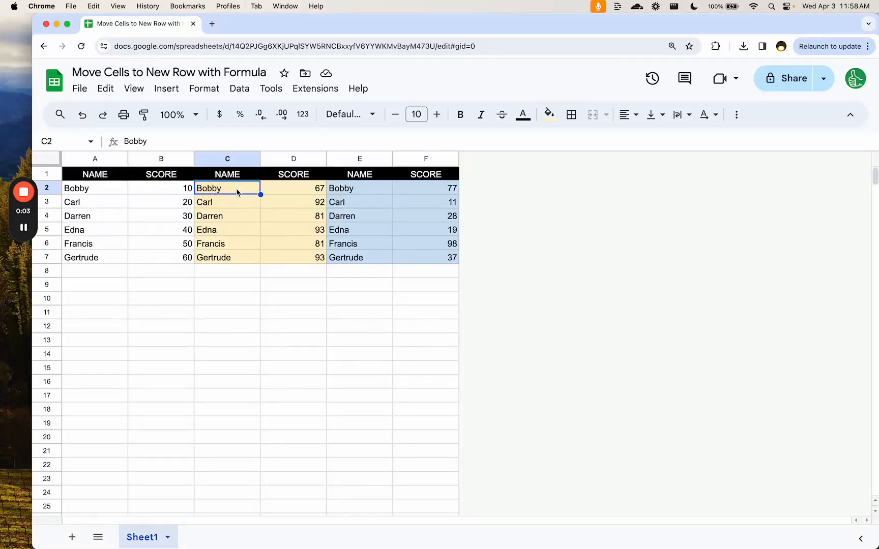
{"action": "left_click", "coordinate": [161, 285]}
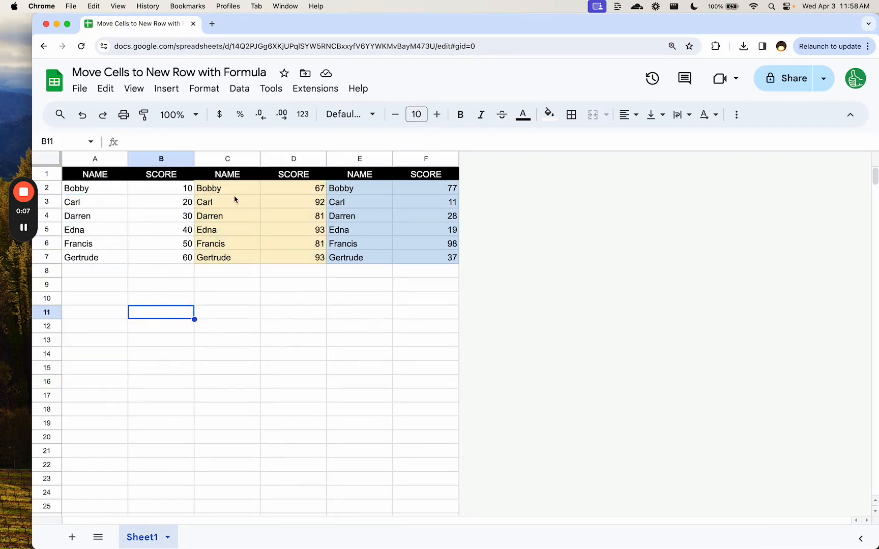
{"action": "left_click", "coordinate": [227, 188]}
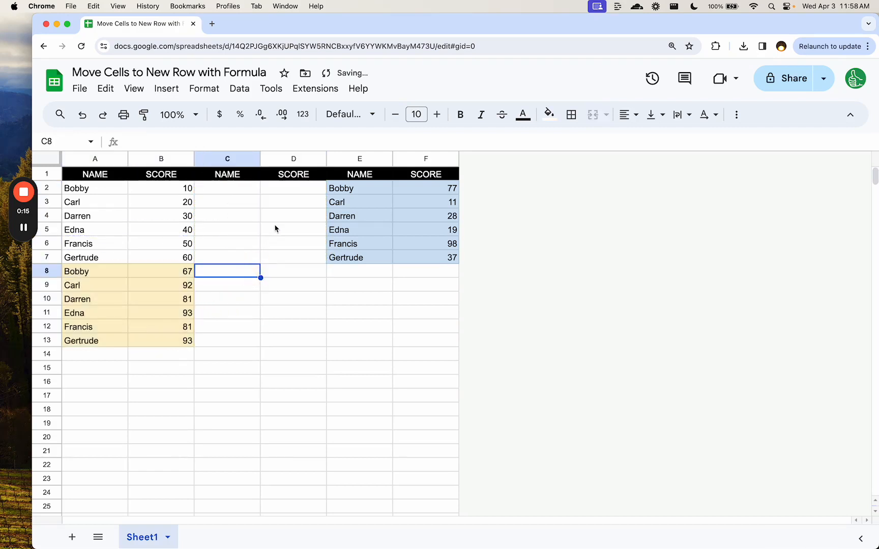
{"action": "left_click", "coordinate": [425, 158]}
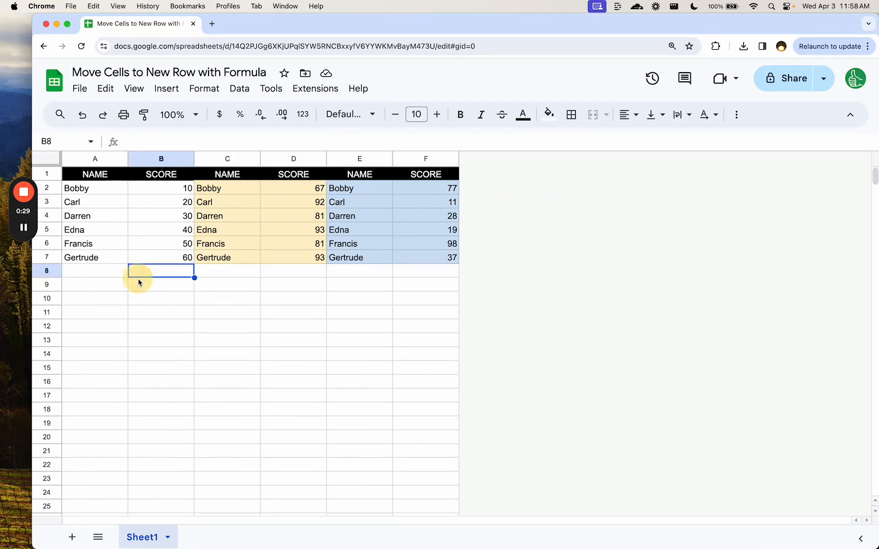
{"action": "left_click", "coordinate": [95, 271]}
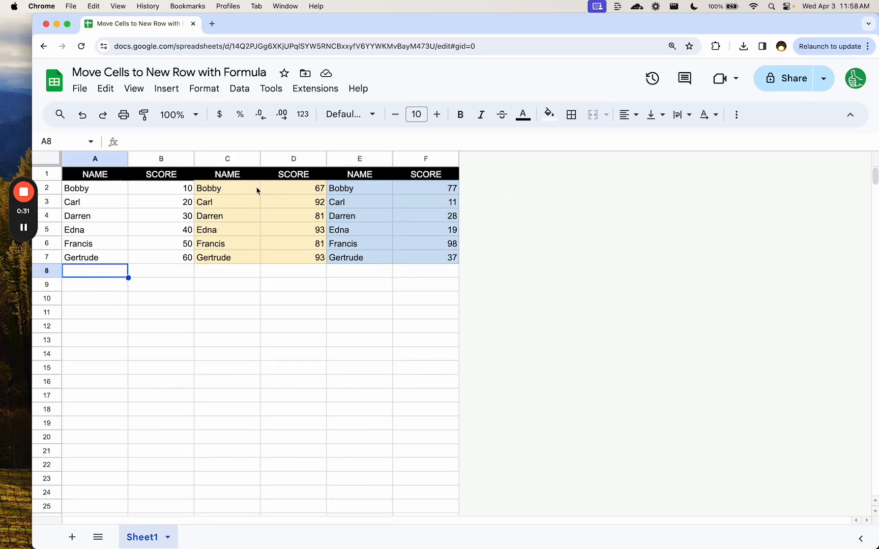
{"action": "left_click", "coordinate": [226, 188]}
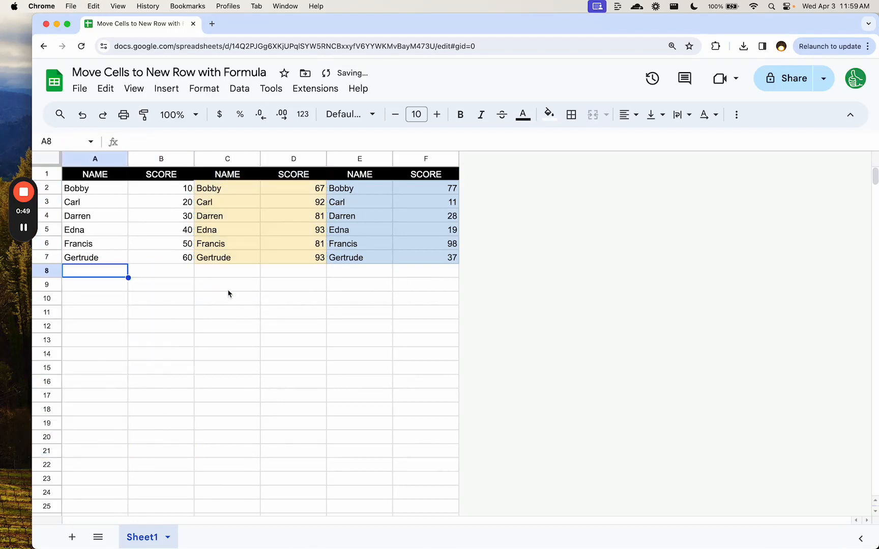
{"action": "left_click", "coordinate": [169, 72]}
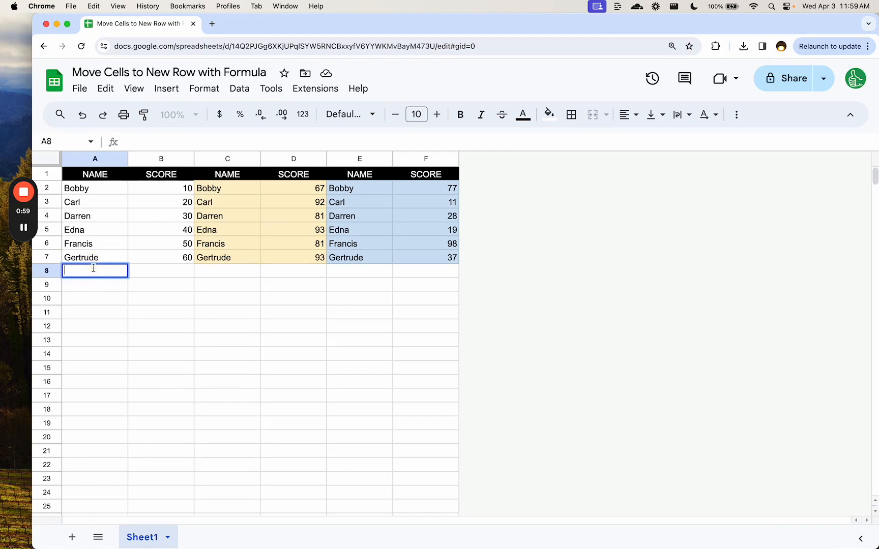
Enter the array formula ={C2:D7;E2:F7} stacking the orange and blue tables.
{"action": "type", "text": "="}
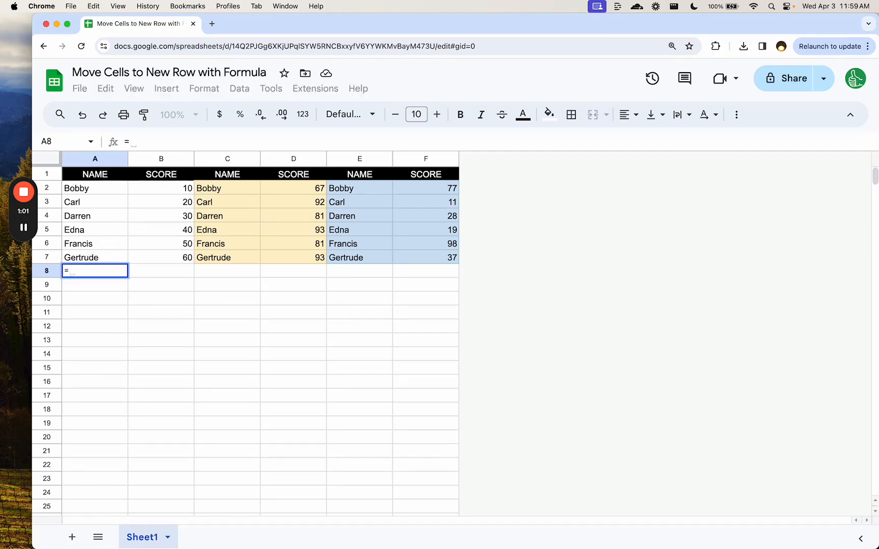
{"action": "type", "text": "{"}
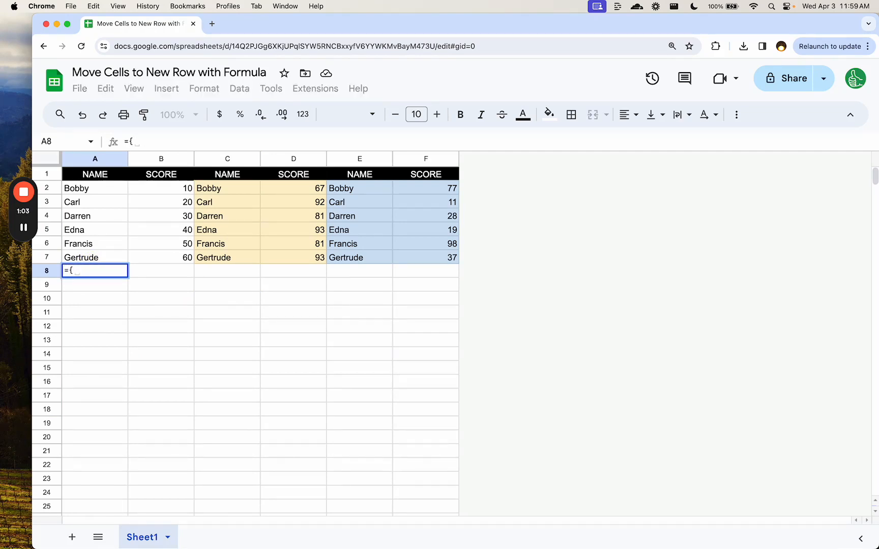
{"action": "type", "text": "}"}
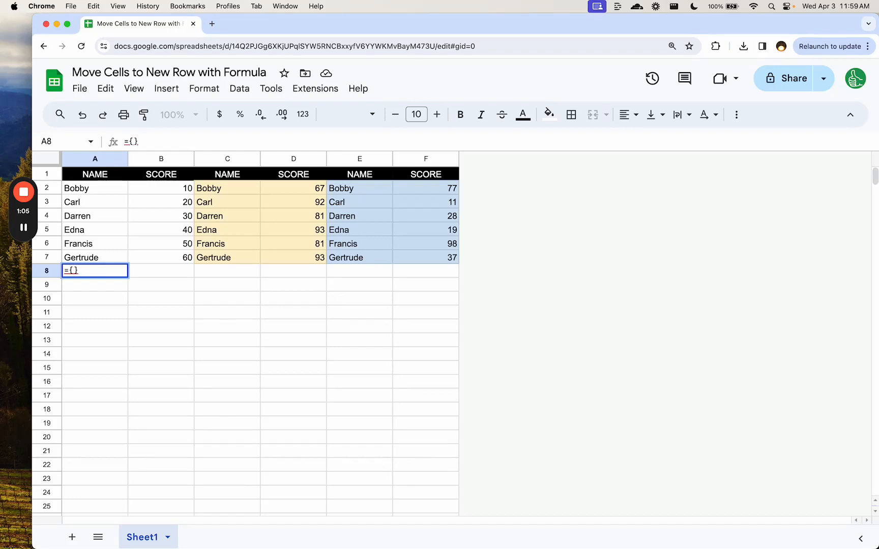
{"action": "type", "text": "range1;range2"}
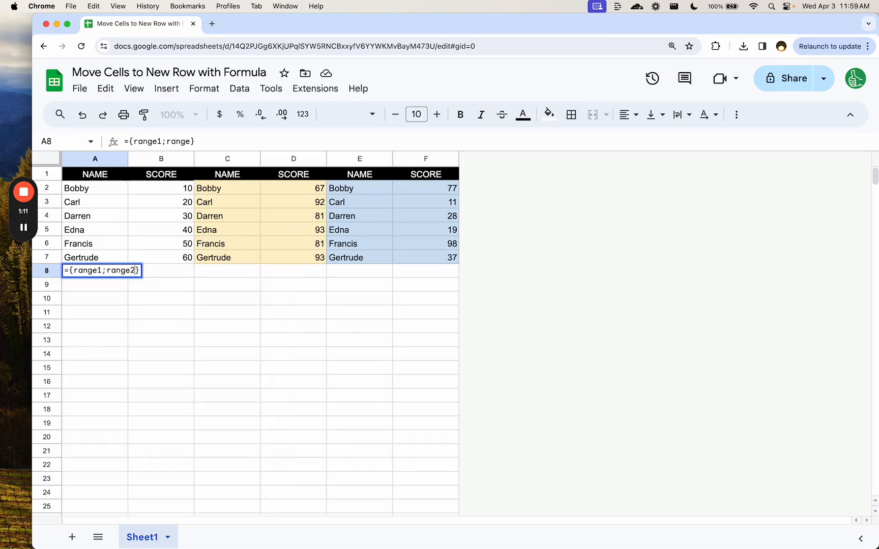
{"action": "double_click", "coordinate": [86, 270]}
{"action": "type", "text": "C"}
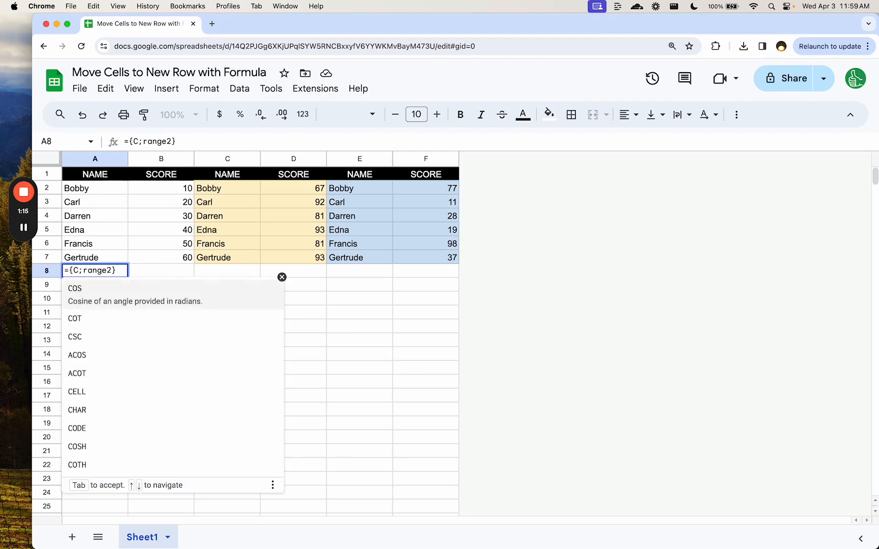
{"action": "type", "text": "2:"}
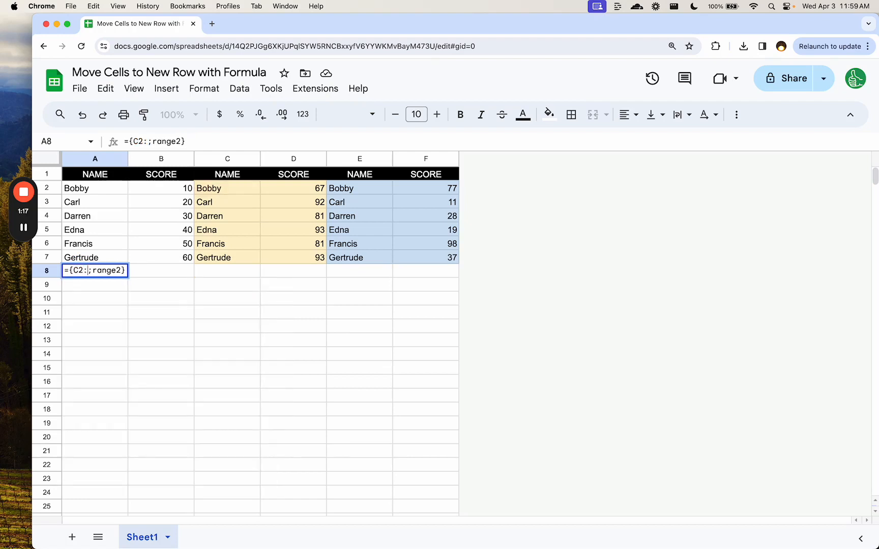
{"action": "type", "text": "D7"}
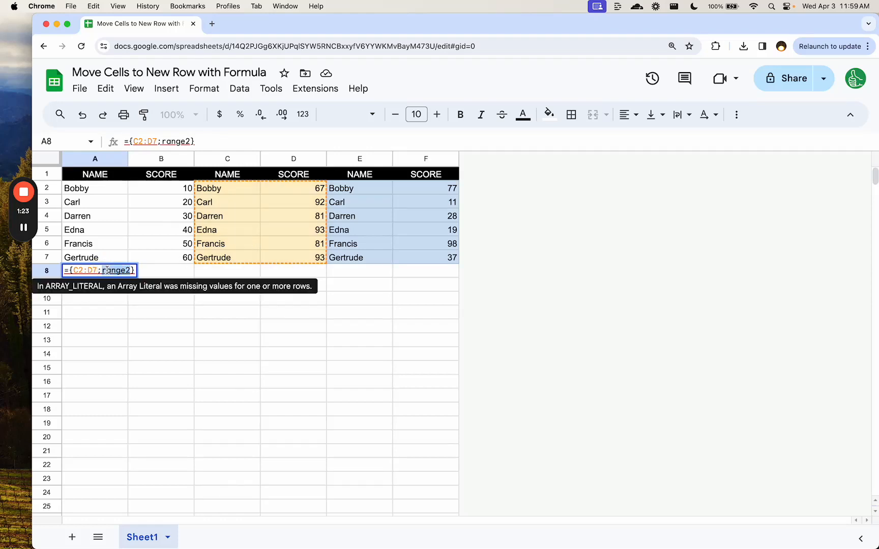
{"action": "type", "text": "E2:"}
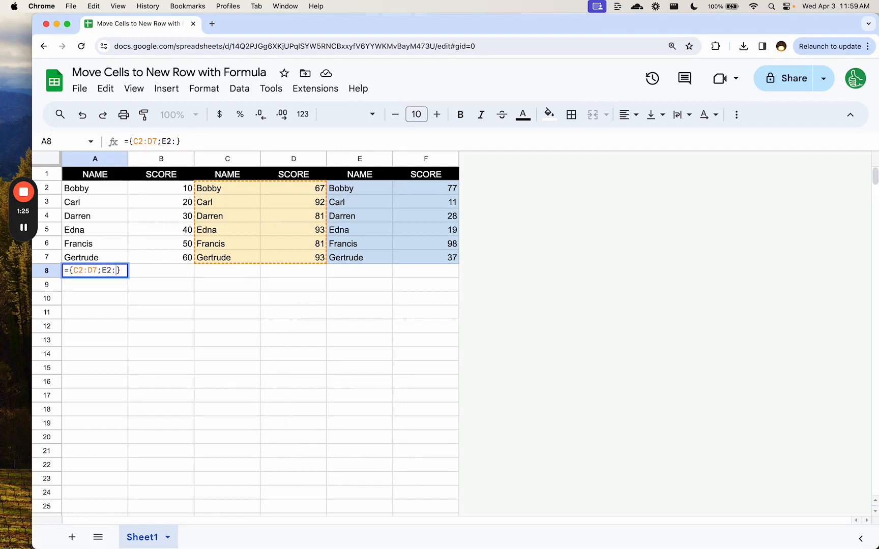
{"action": "type", "text": "F7"}
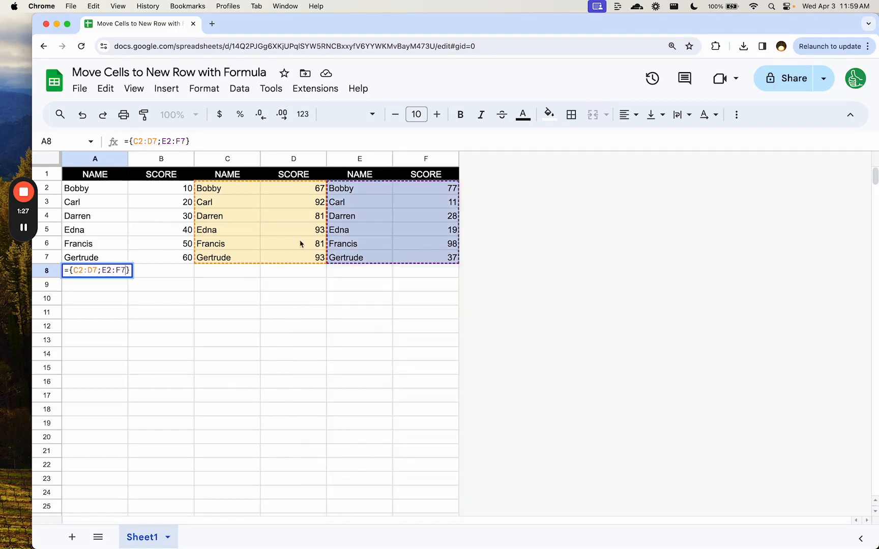
{"action": "mouse_move", "coordinate": [157, 302]}
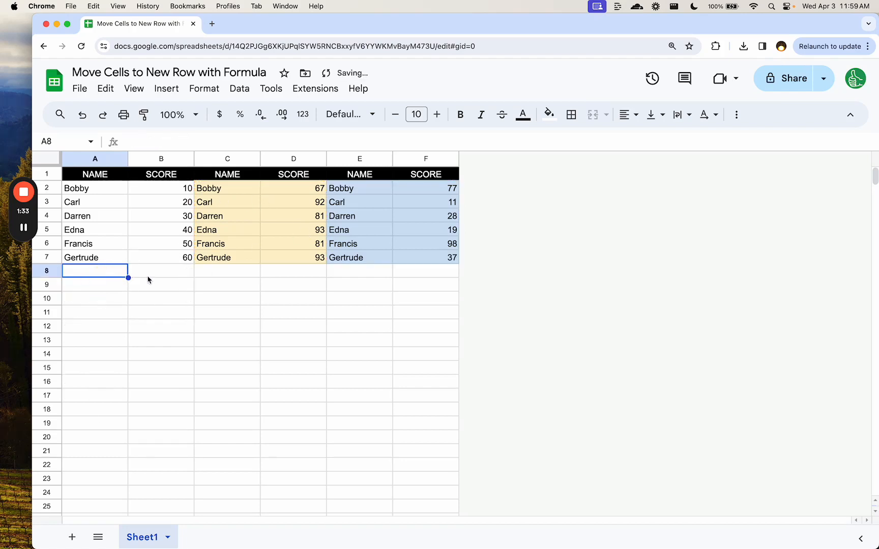
Change Bobby's score in D2 to 89 and check the stacked scores in column B update.
{"action": "left_click", "coordinate": [293, 188]}
{"action": "type", "text": "89"}
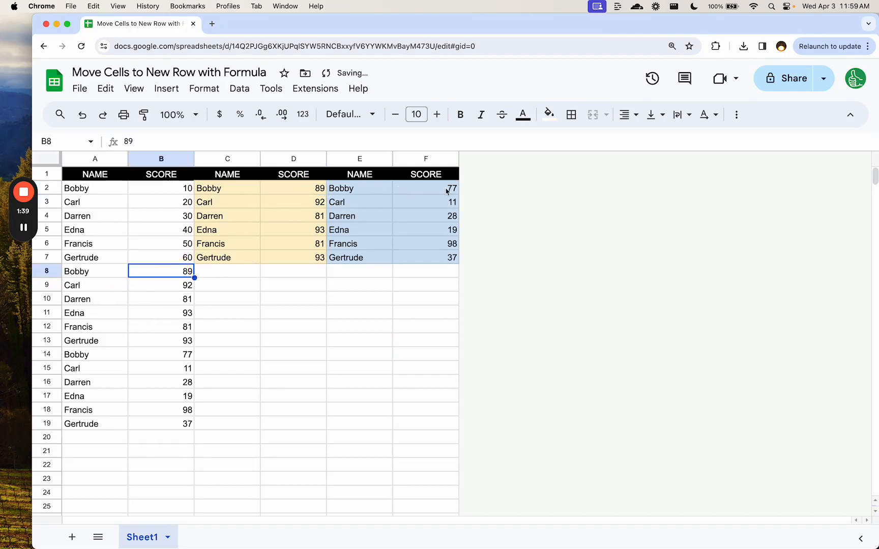
{"action": "left_click_drag", "start_coordinate": [161, 299], "coordinate": [161, 341]}
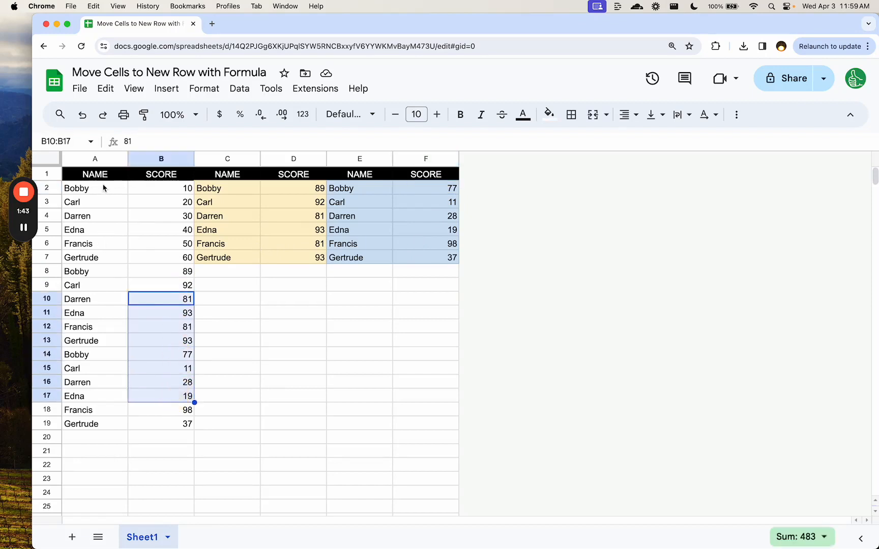
{"action": "left_click", "coordinate": [94, 188]}
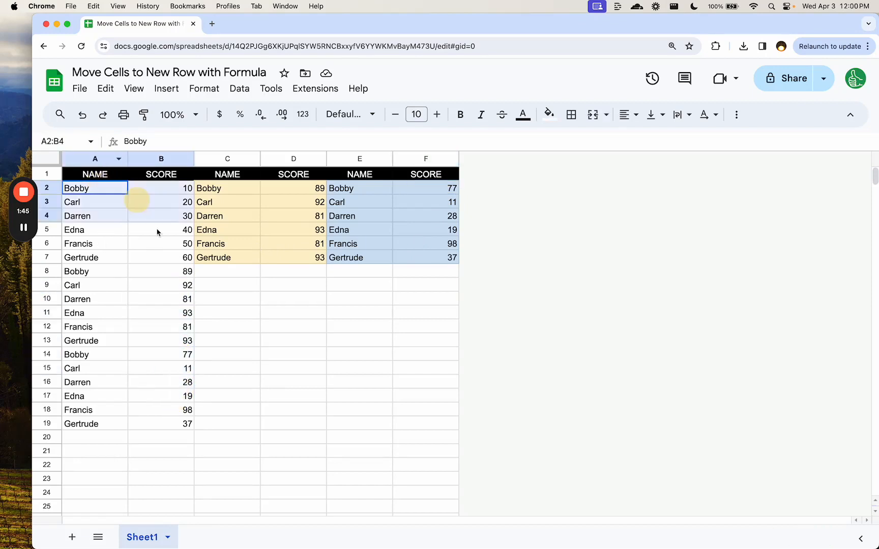
{"action": "left_click", "coordinate": [161, 187]}
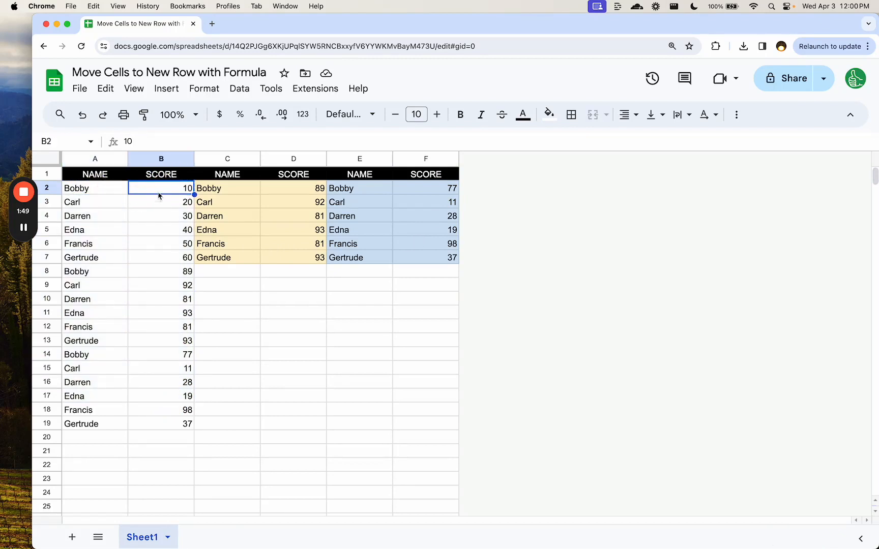
{"action": "mouse_move", "coordinate": [138, 274]}
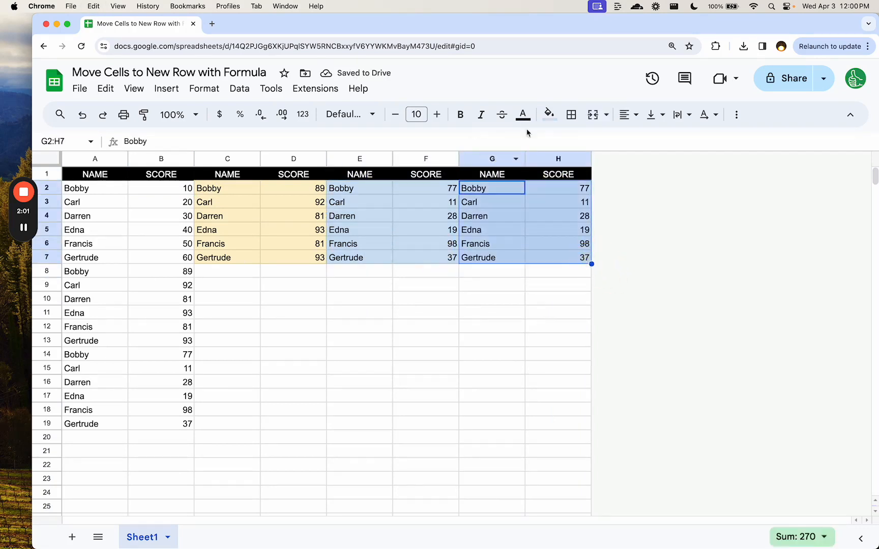
Fill the new G2:H7 NAME/SCORE table light red and give it new scores in column H.
{"action": "left_click", "coordinate": [549, 114]}
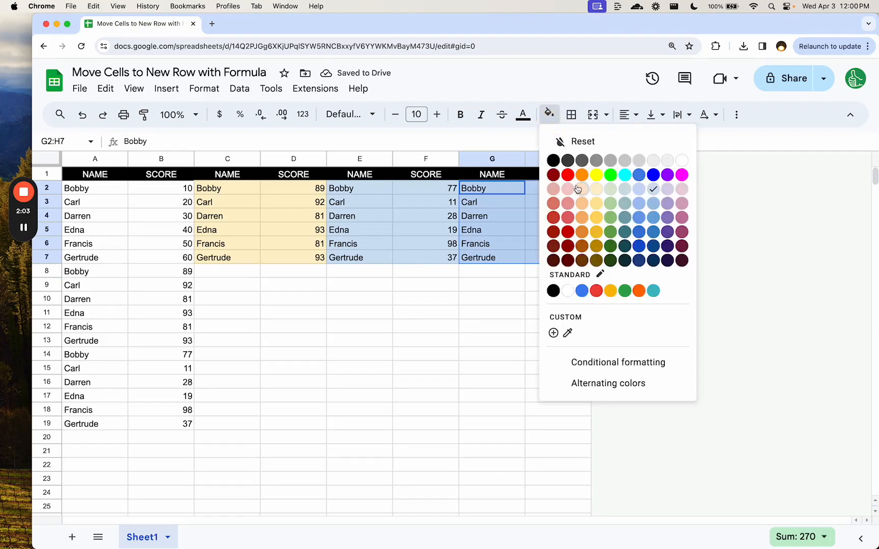
{"action": "left_click", "coordinate": [553, 174]}
{"action": "type", "text": "8"}
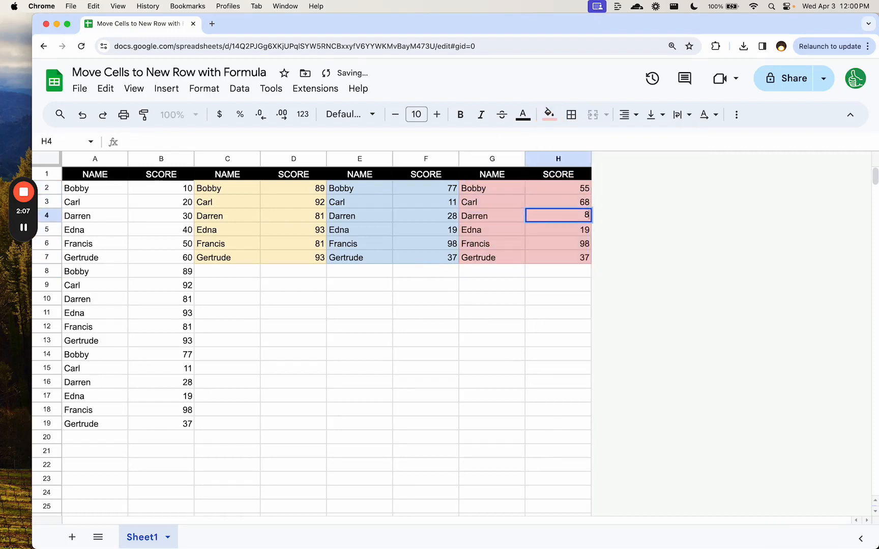
{"action": "left_click", "coordinate": [557, 257]}
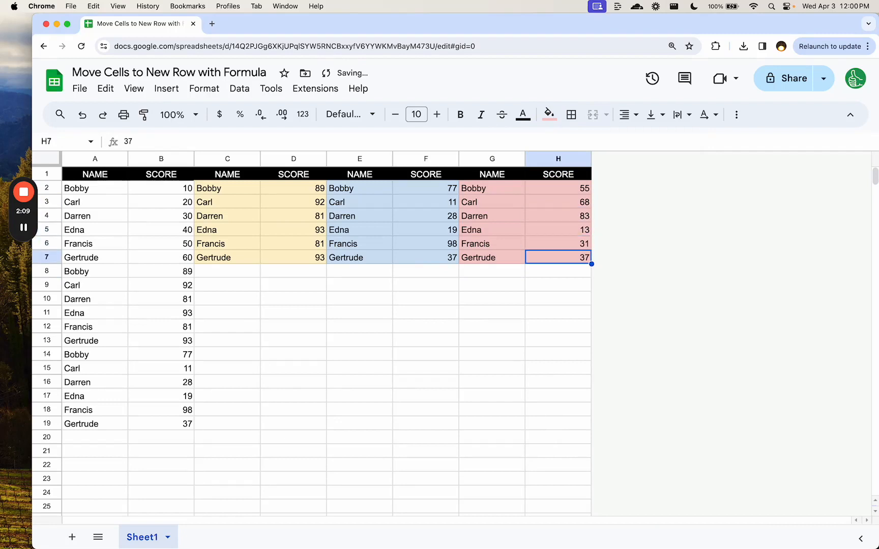
{"action": "left_click", "coordinate": [95, 270]}
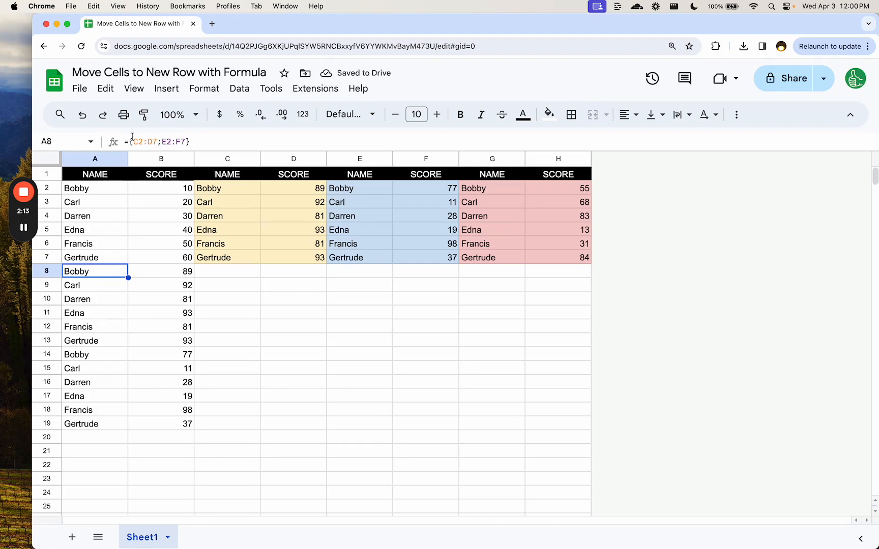
Extend the A8 formula to ={C2:D7;E2:F7;G2:H7} so the red table stacks below.
{"action": "double_click", "coordinate": [94, 271]}
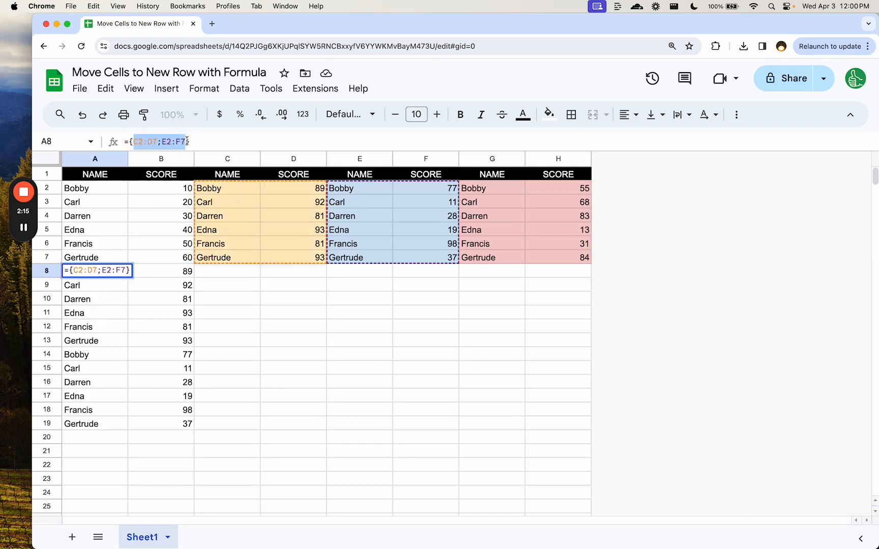
{"action": "type", "text": ";"}
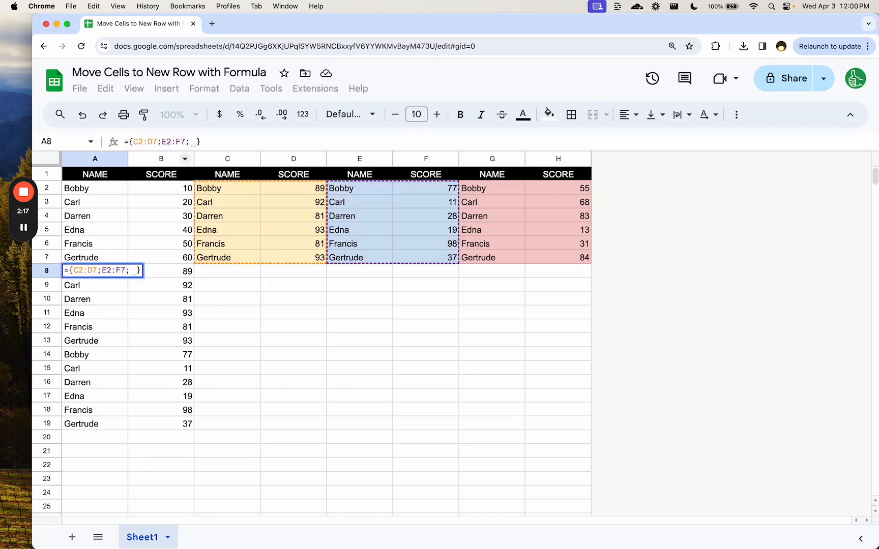
{"action": "type", "text": "G2:"}
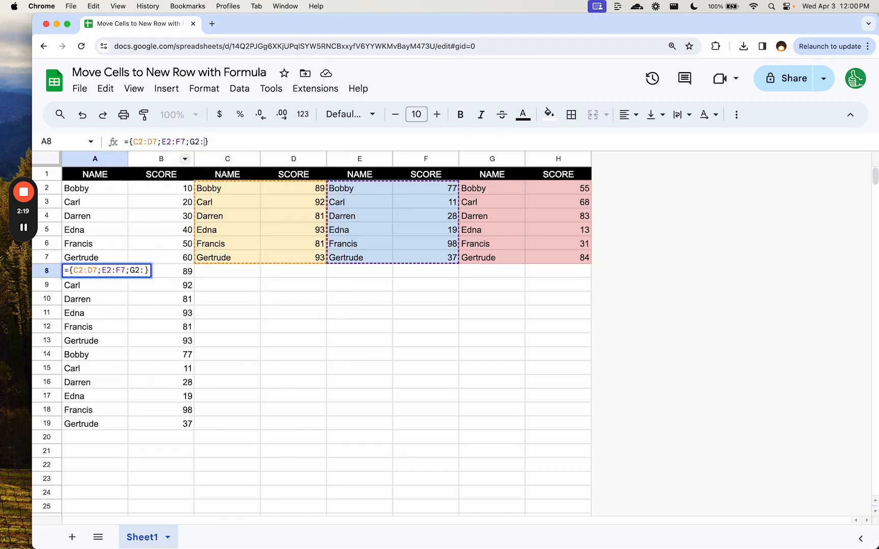
{"action": "type", "text": "H7"}
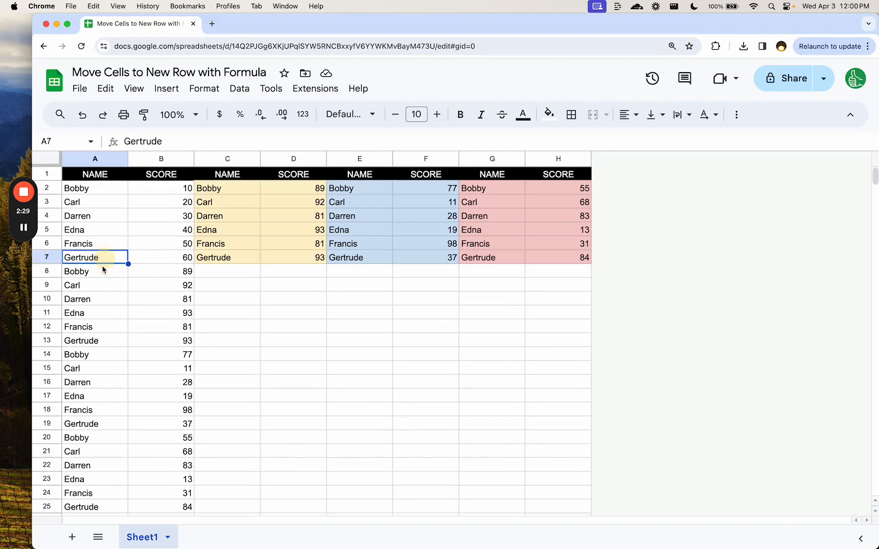
{"action": "type", "text": "={C2:D7;E2:F7;G2:H7}"}
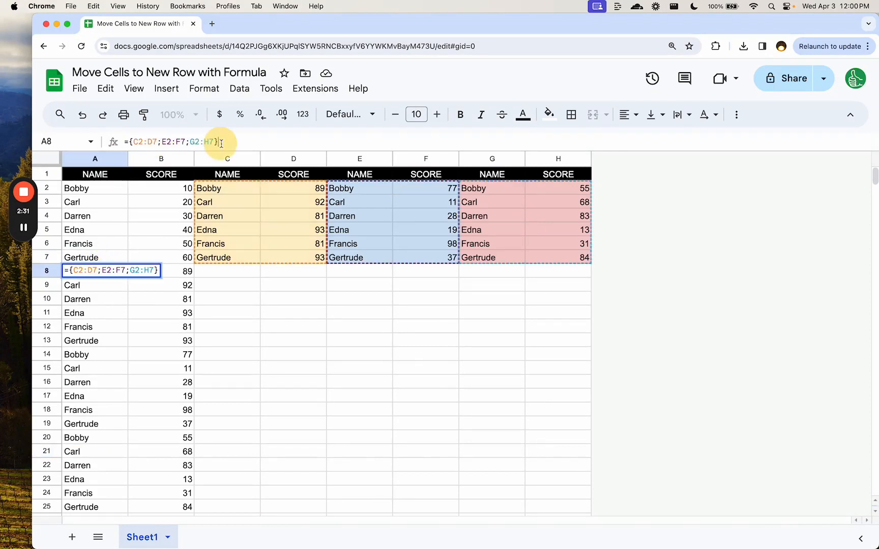